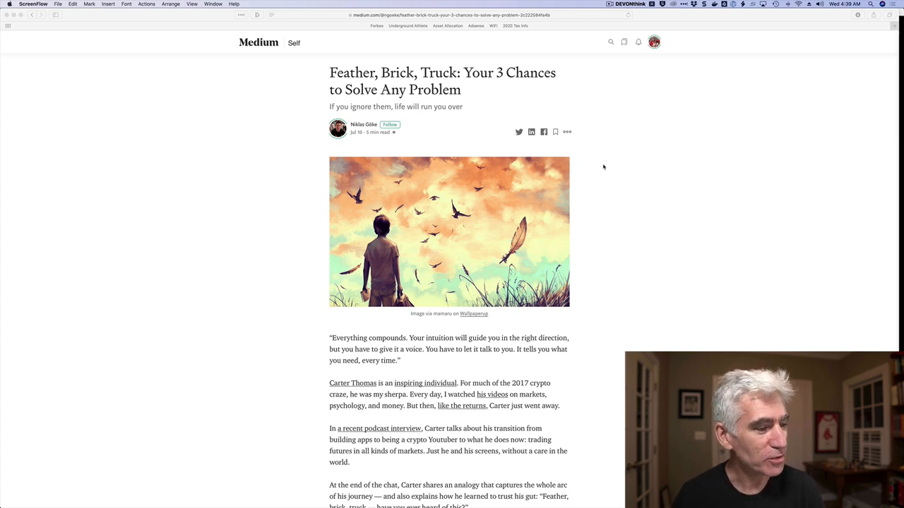
Step: Scroll 'Feather, Brick, Truck' and open the 'his videos' Coin Mastery channel in a new tab
scroll("down", 3)
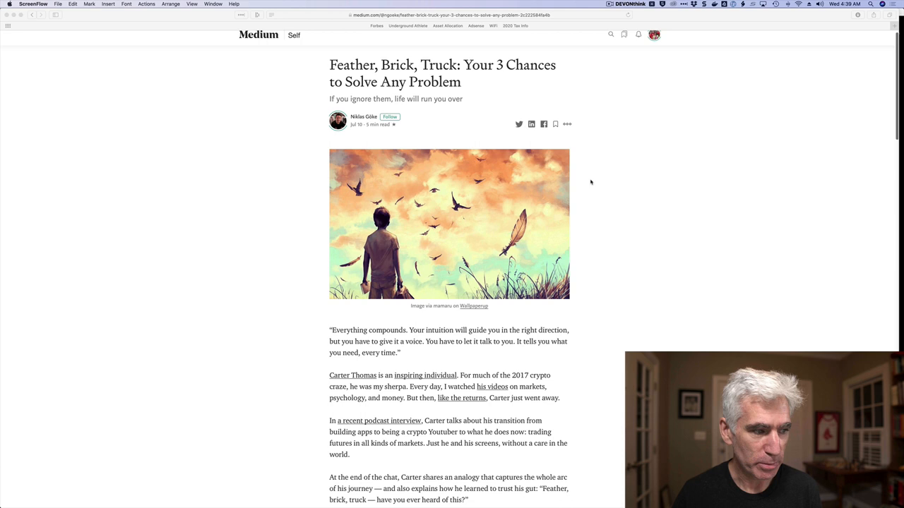
scroll("down", 3)
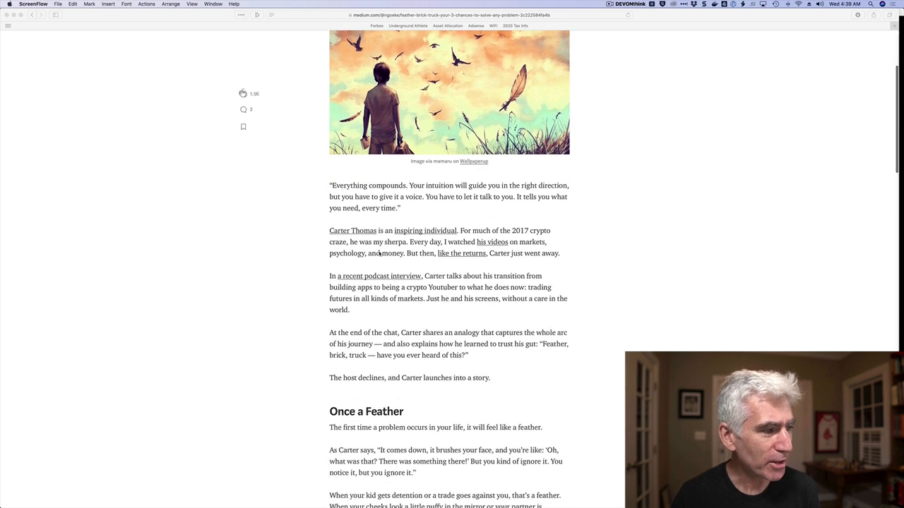
scroll("down", 3)
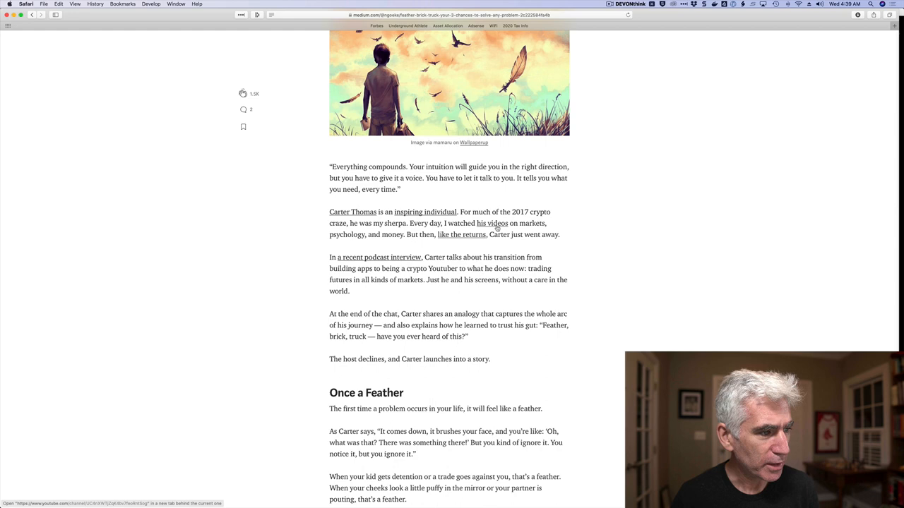
left_click(491, 223)
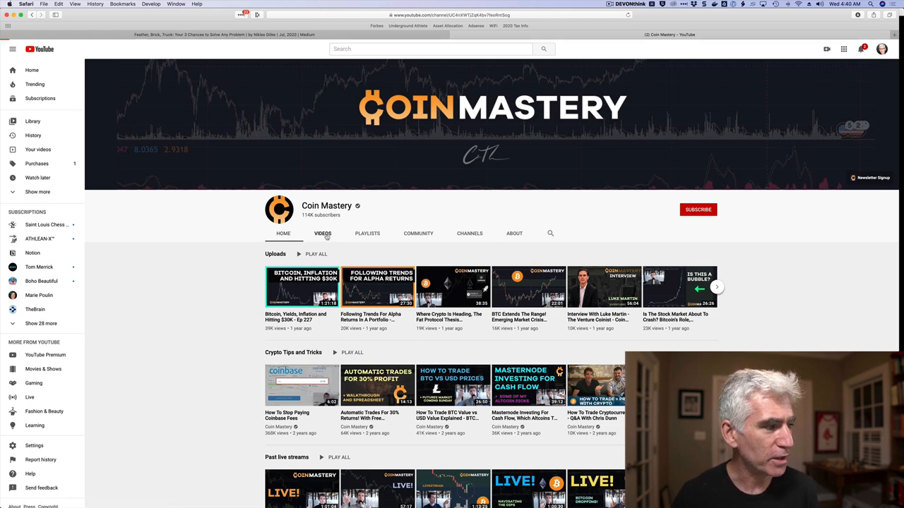
Step: Show the Coin Mastery channel's uploaded videos and open the Sort by options
left_click(322, 233)
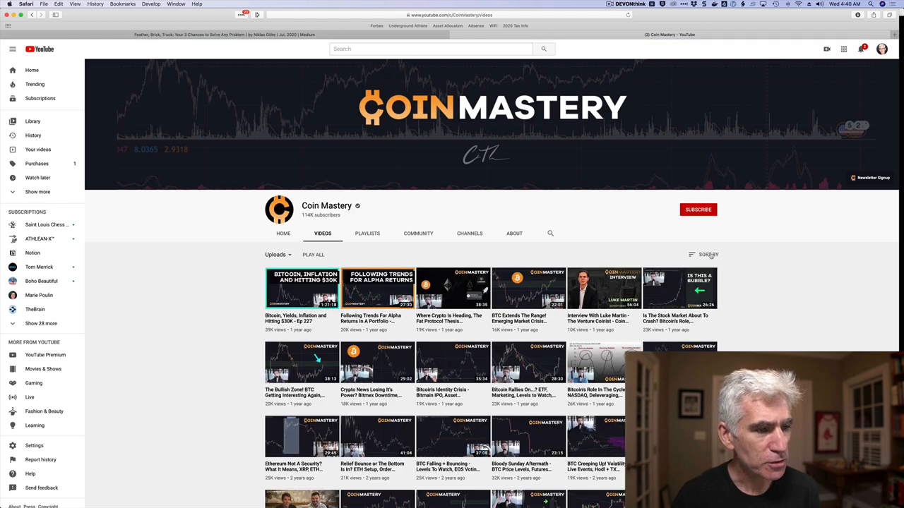
left_click(708, 254)
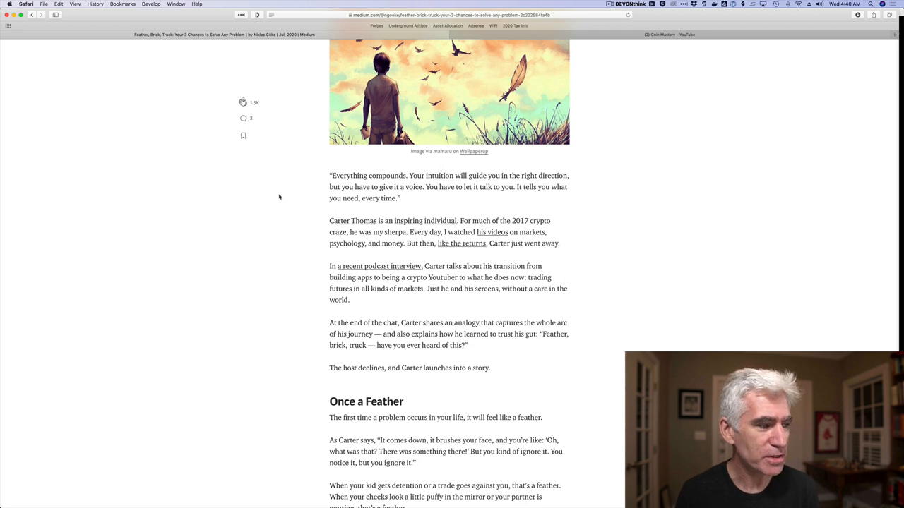
mouse_move(379, 266)
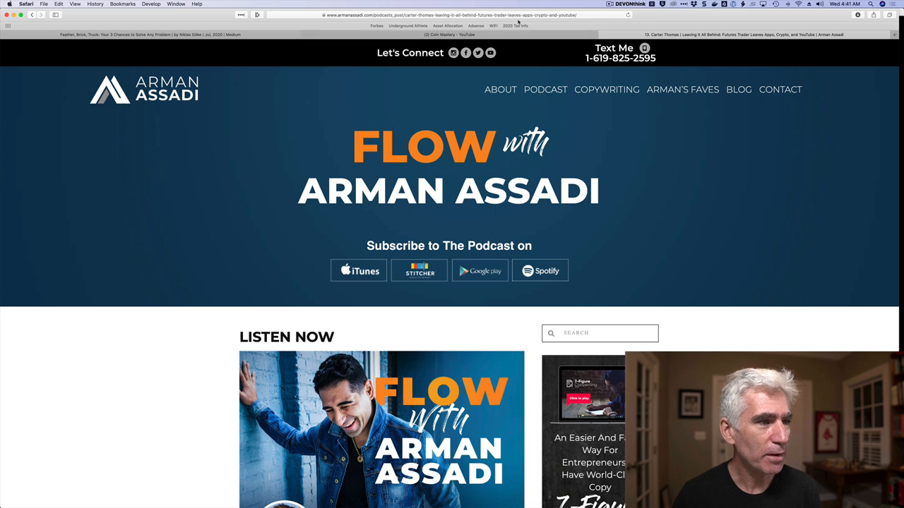
Step: Use Safari's tab bar to reach the Google search for '1000 true fans kevin kelly'
left_click(452, 15)
type("1000 true fans kevin kelly")
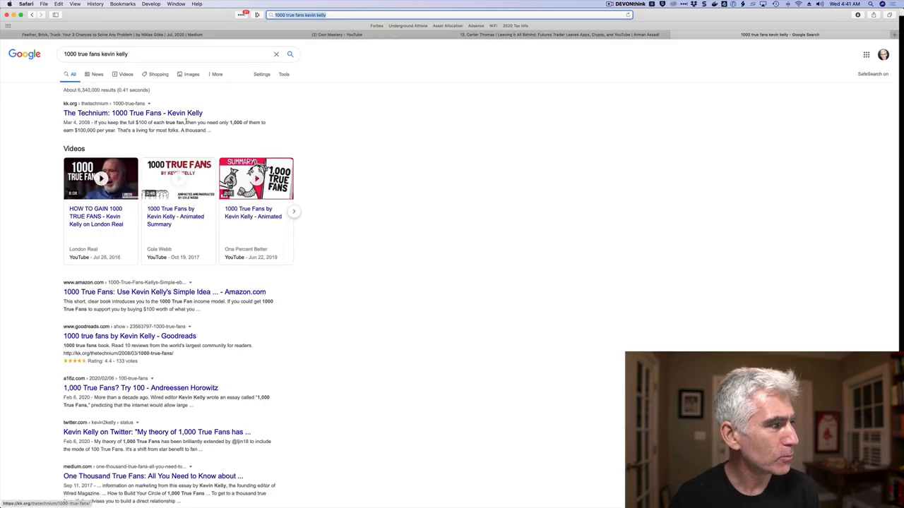
Step: Open 'The Technium: 1000 True Fans - Kevin Kelly' from the Google results
left_click(132, 113)
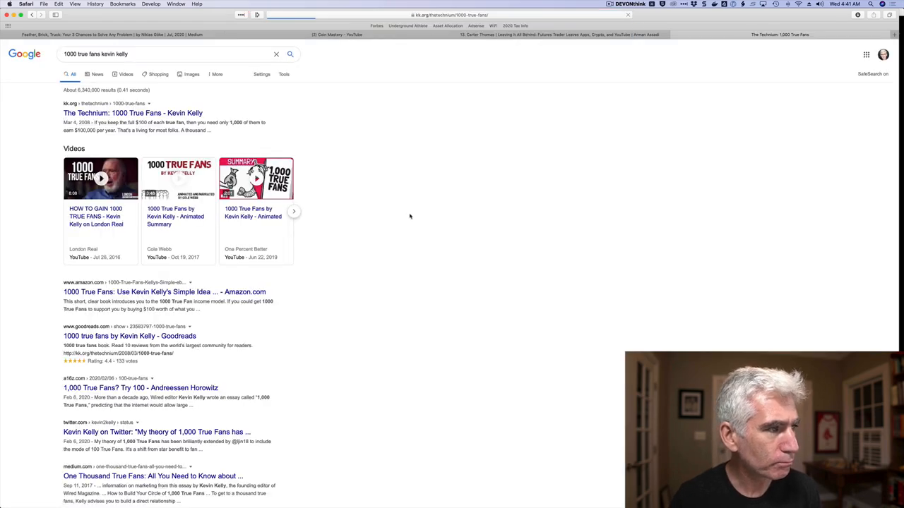
left_click(133, 113)
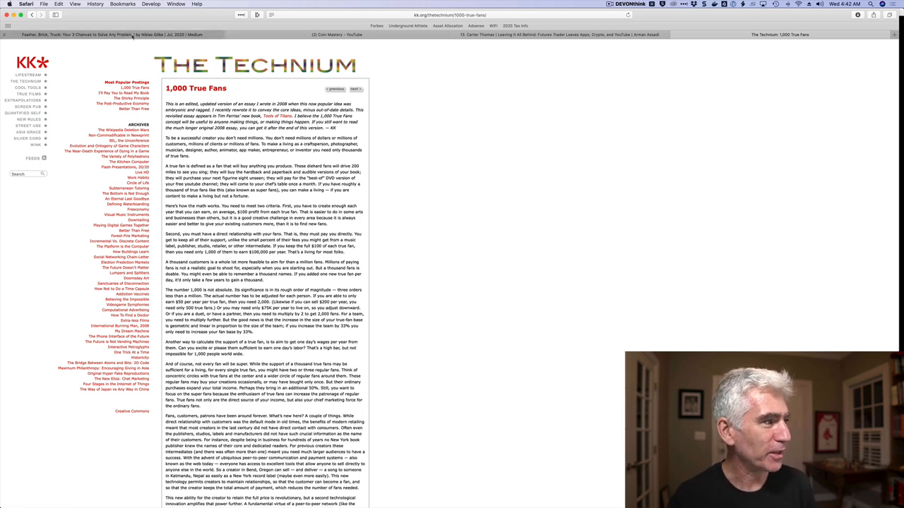
Step: Step through the Medium article and Coin Mastery tabs, ending on the Arman Assadi podcast page
left_click(92, 33)
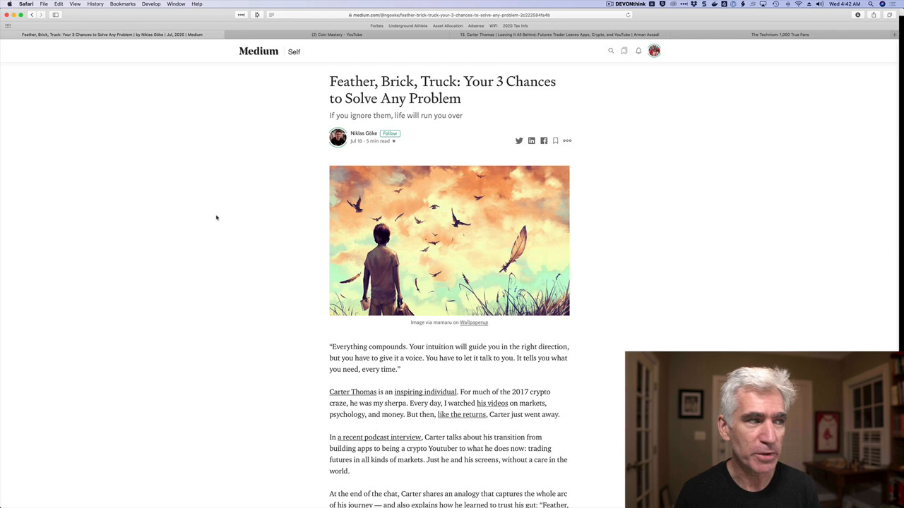
left_click(337, 35)
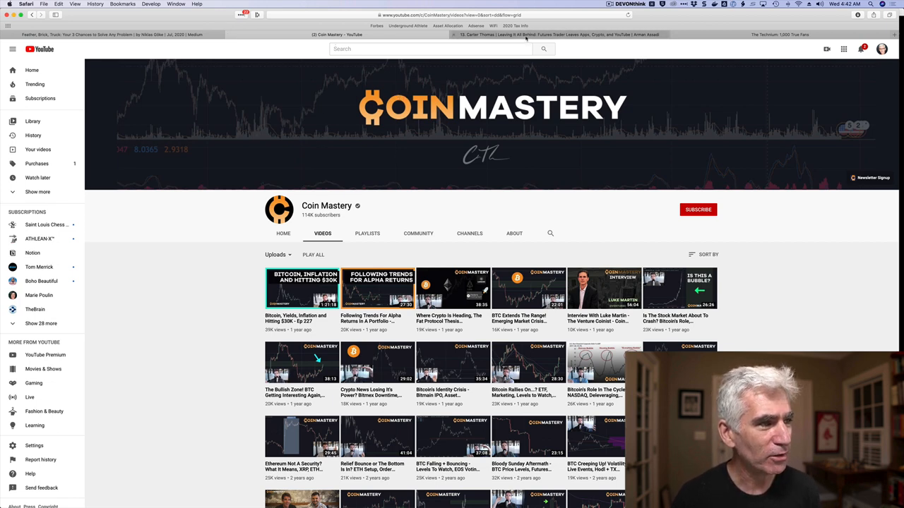
left_click(558, 34)
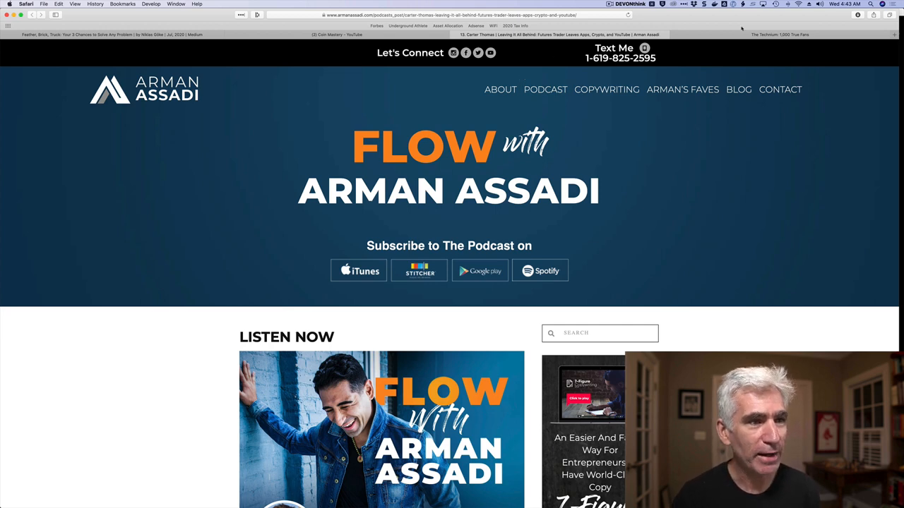
Step: Switch to The Technium's '1000 True Fans' essay tab
left_click(779, 34)
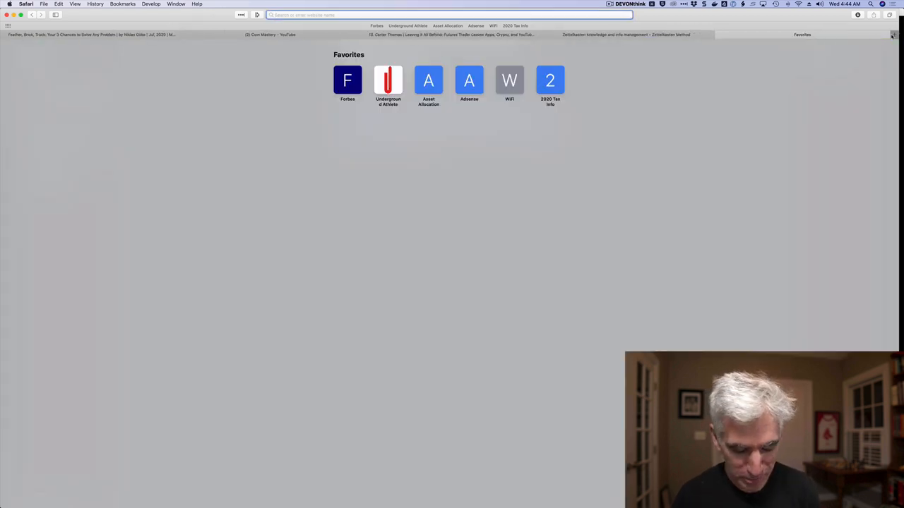
Step: Search Google for 'meaning of zettelkasten', then return to the Zettelkasten Method tab
type("meaning of zettlekasten")
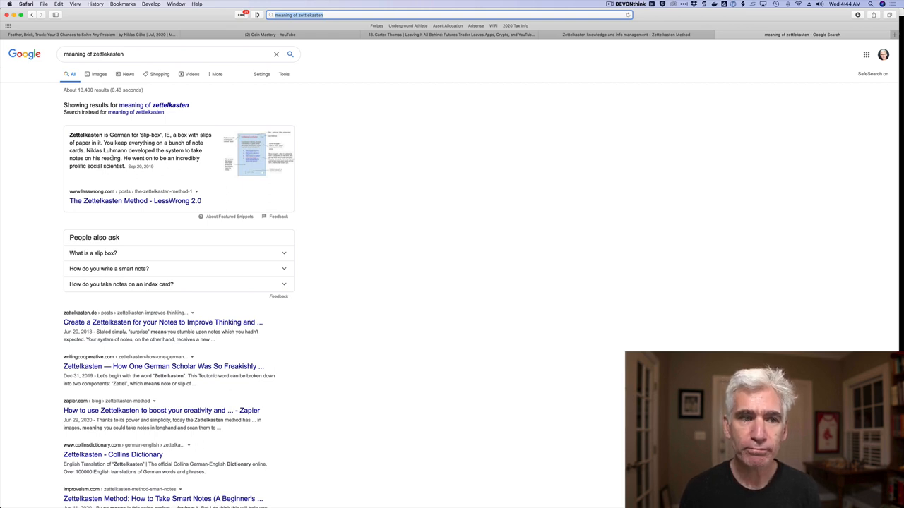
mouse_move(597, 42)
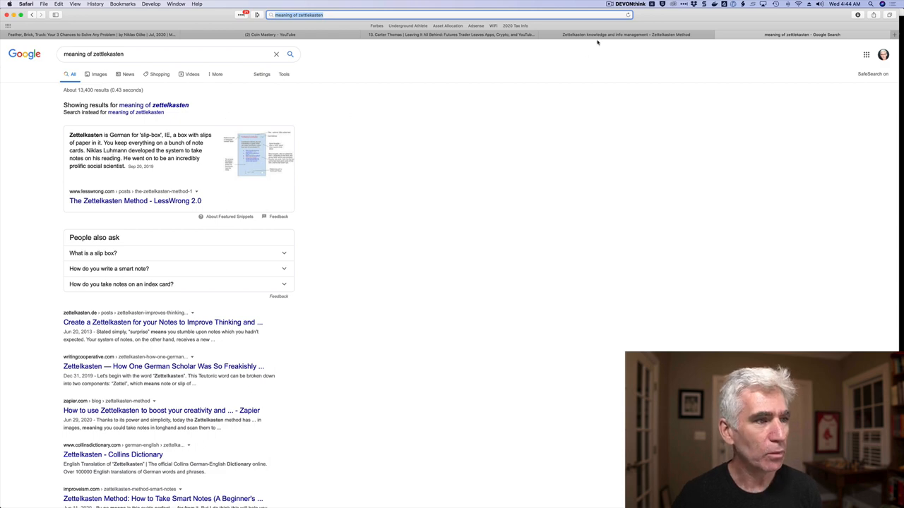
left_click(626, 34)
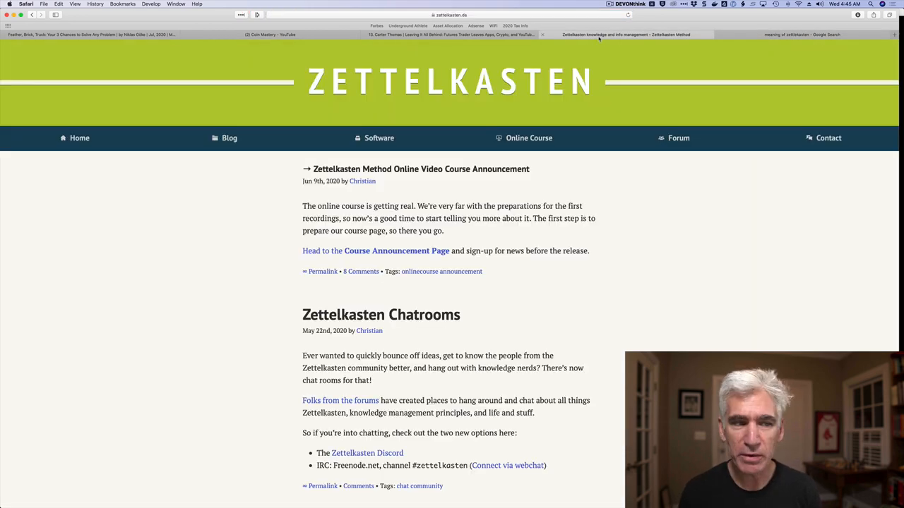
left_click(452, 34)
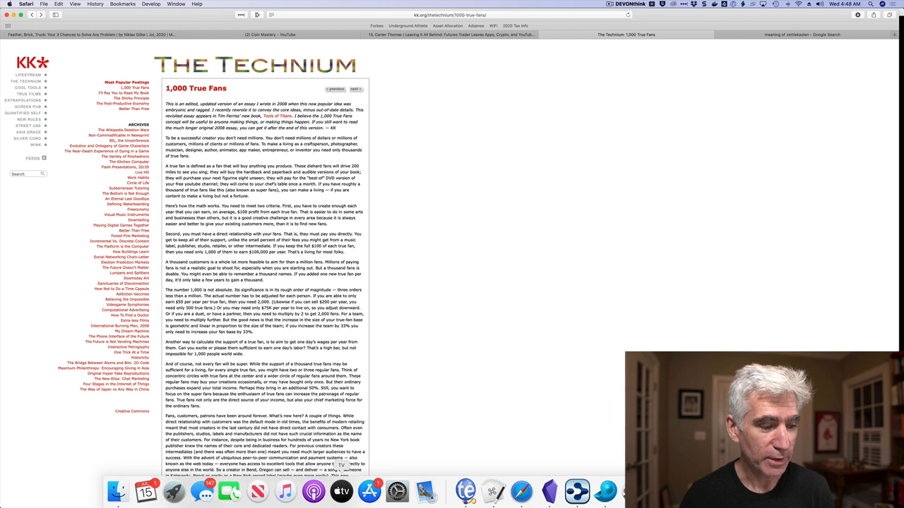
mouse_move(577, 491)
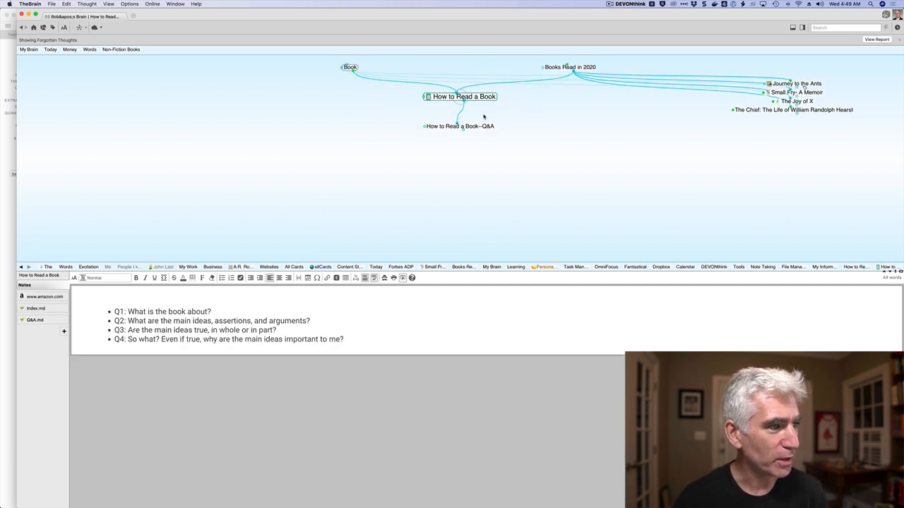
Step: Read How to Read a Book's full notes, then return to it after Books Read in 2020
left_click(35, 309)
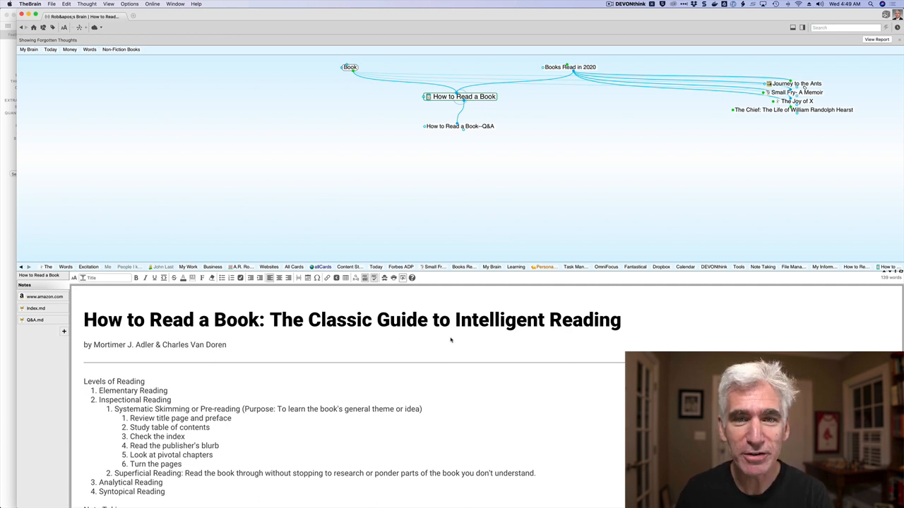
scroll("down", 3)
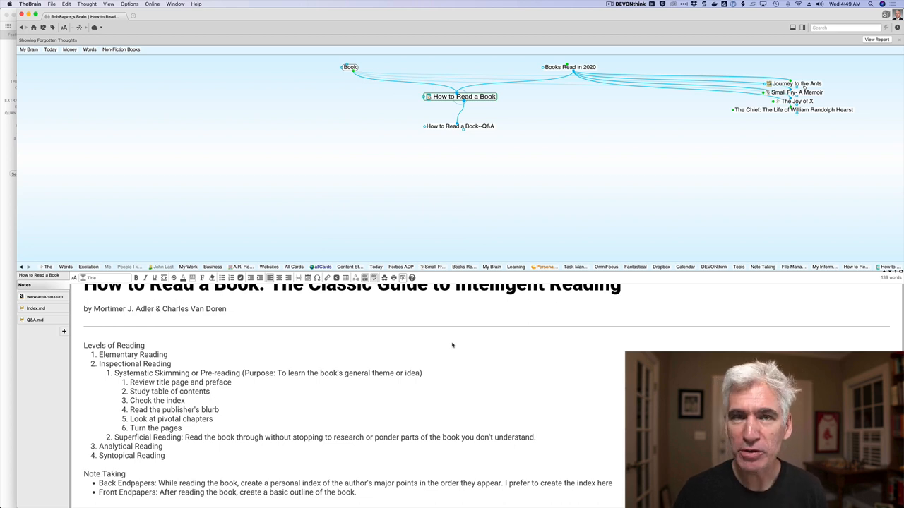
scroll("down", 3)
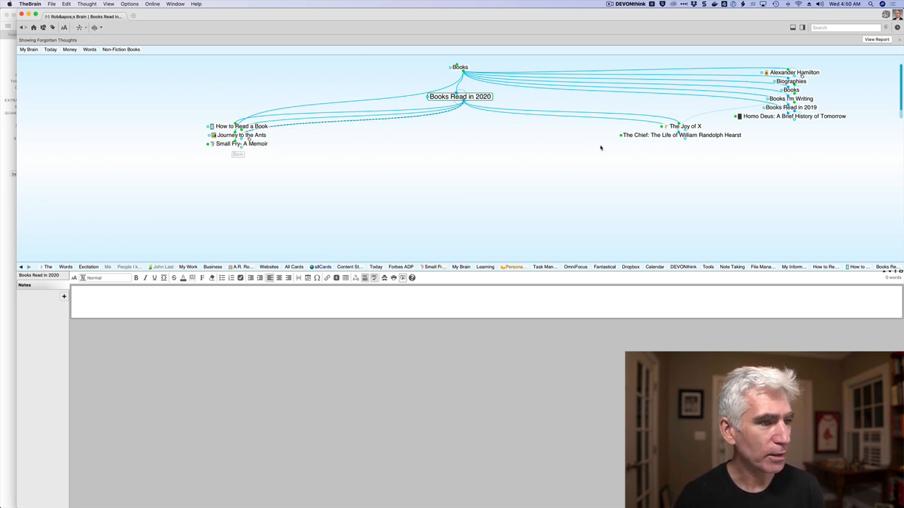
left_click(241, 125)
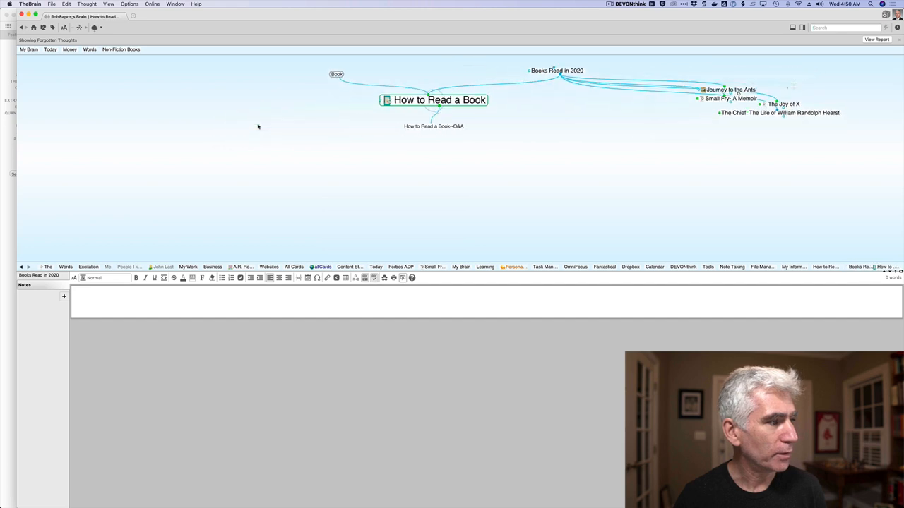
Step: Open How to Read a Book's saved Amazon page, then its index.md attachment
left_click(432, 99)
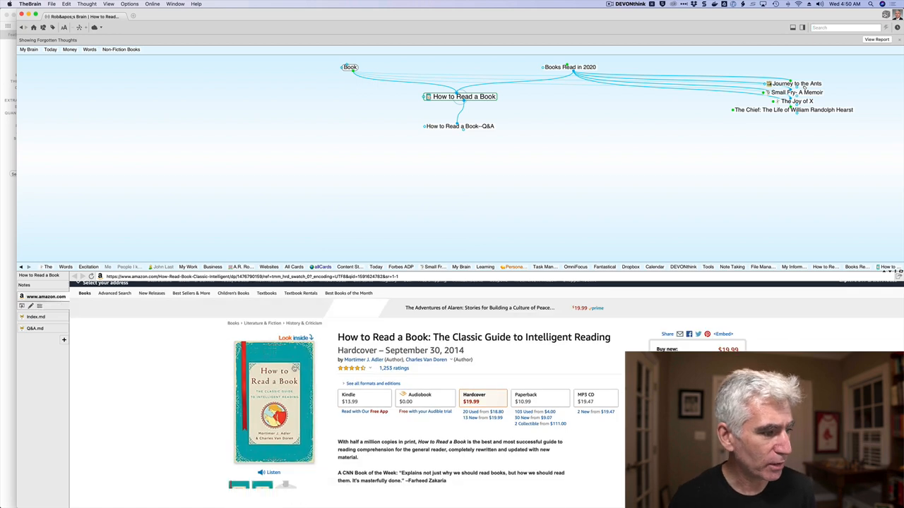
scroll("down", 3)
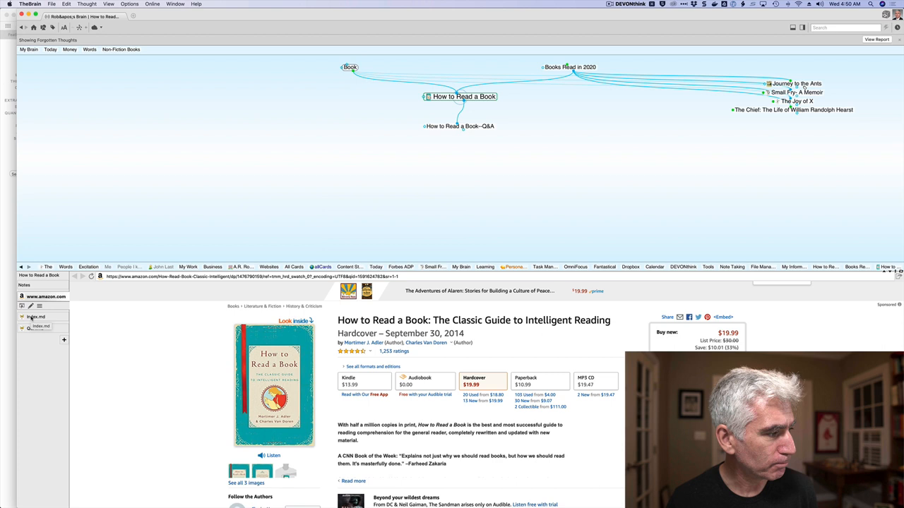
left_click(36, 320)
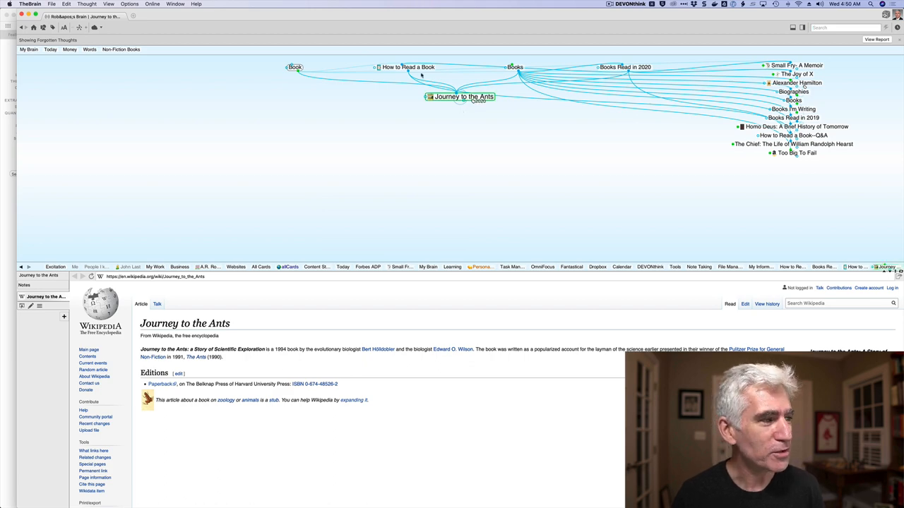
Step: Return from Journey to the Ants to the How to Read a Book thought
left_click(407, 67)
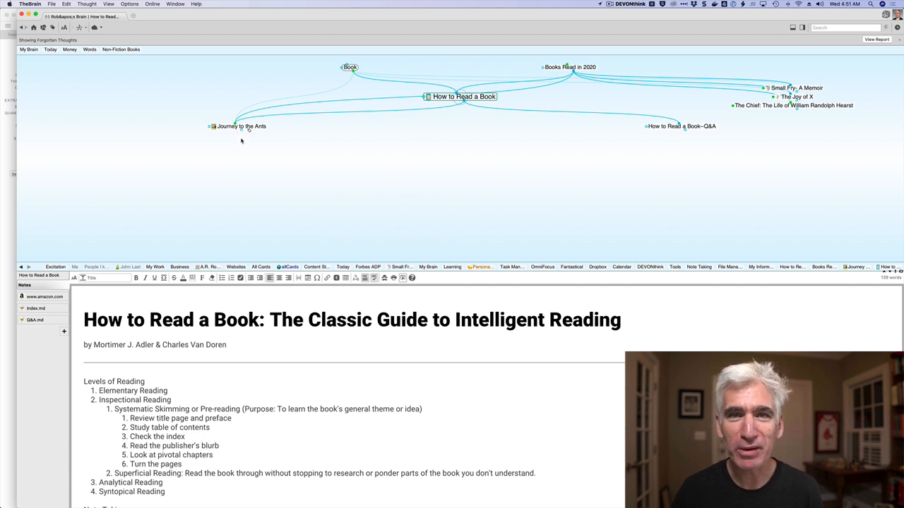
mouse_move(354, 373)
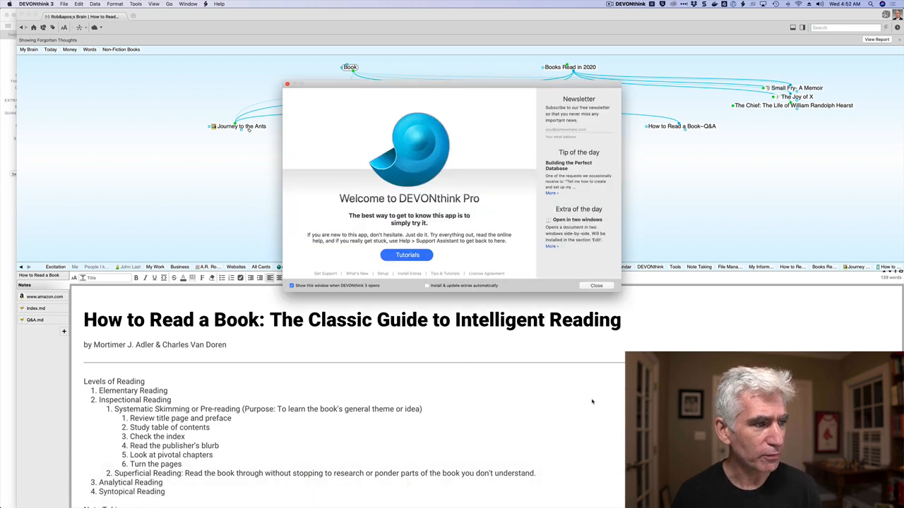
Step: Close the DEVONthink 3 welcome window to show the Zettelkasten database's groups and notes
left_click(597, 285)
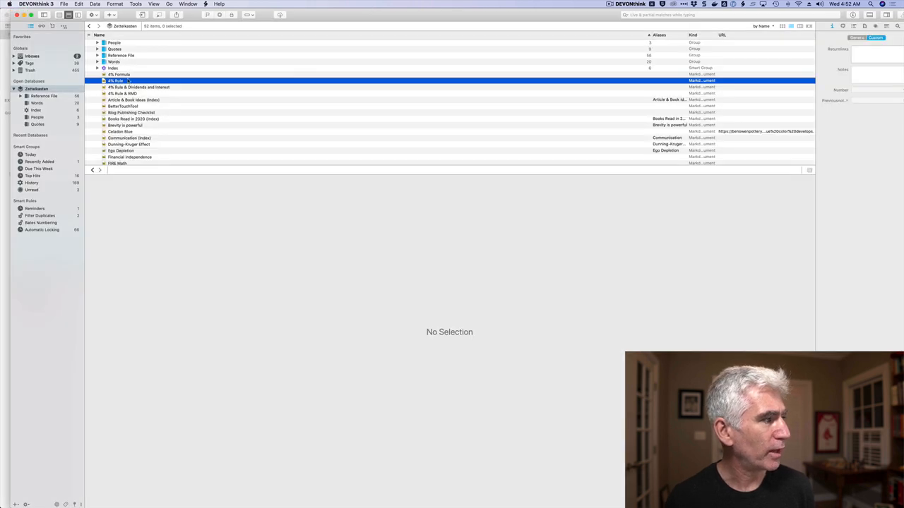
left_click(21, 89)
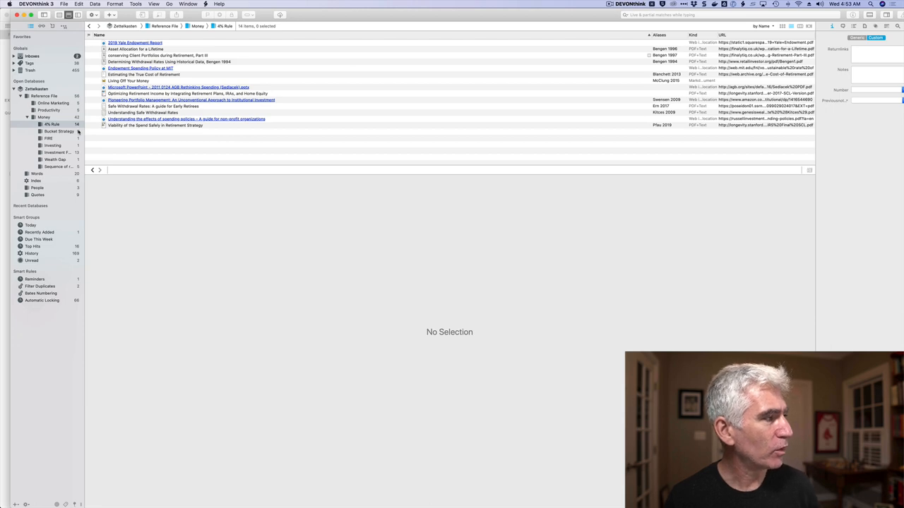
left_click(169, 61)
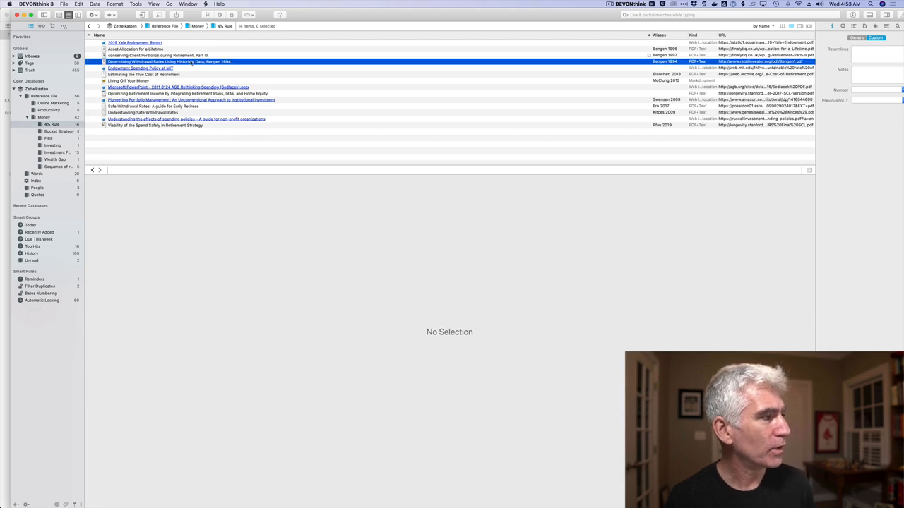
left_click(169, 61)
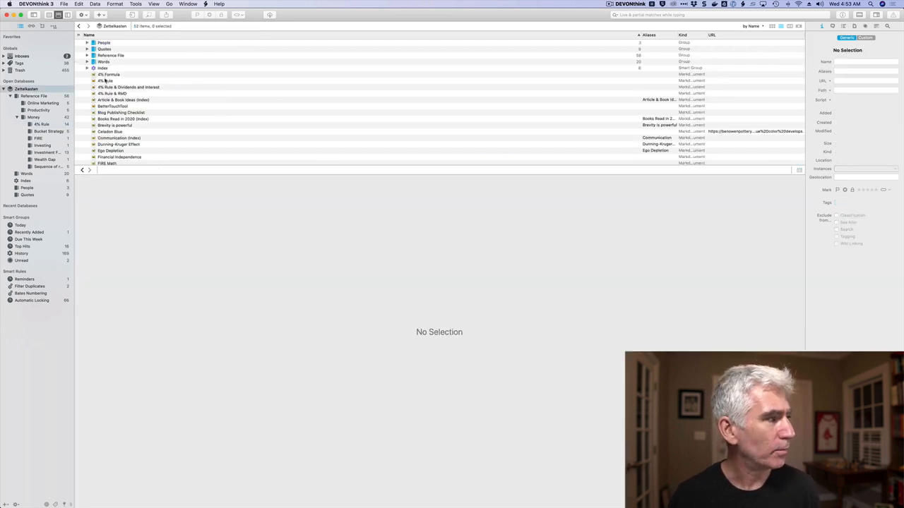
Step: Add a [[Bengen 1994]] wiki link to the 4% Rule note and follow it
double_click(106, 80)
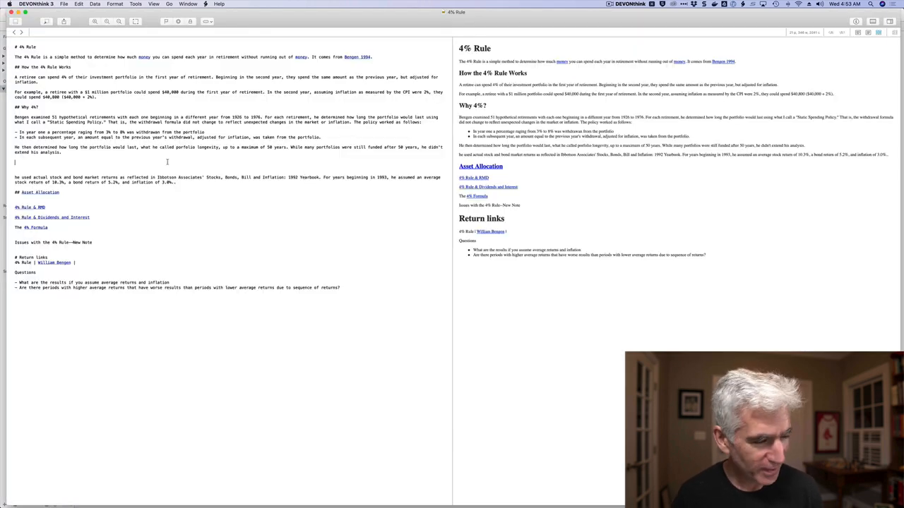
type("Bengen 1994")
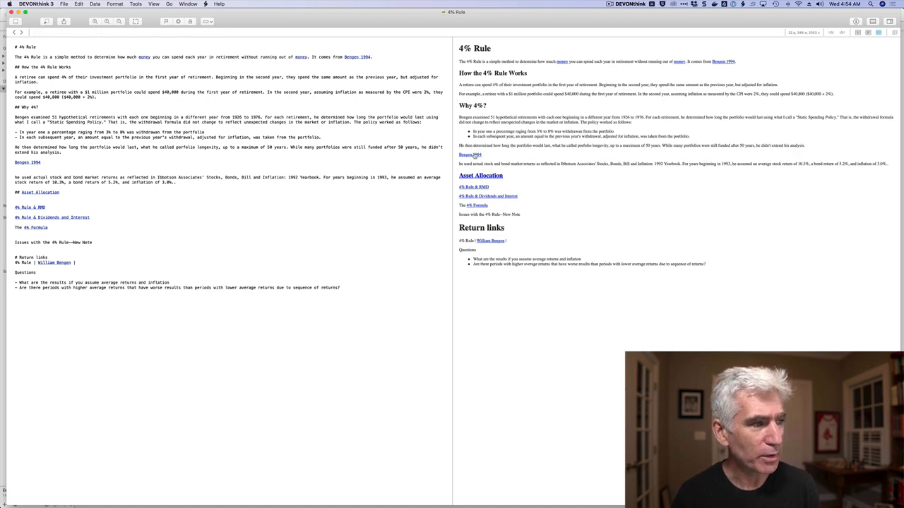
left_click(470, 154)
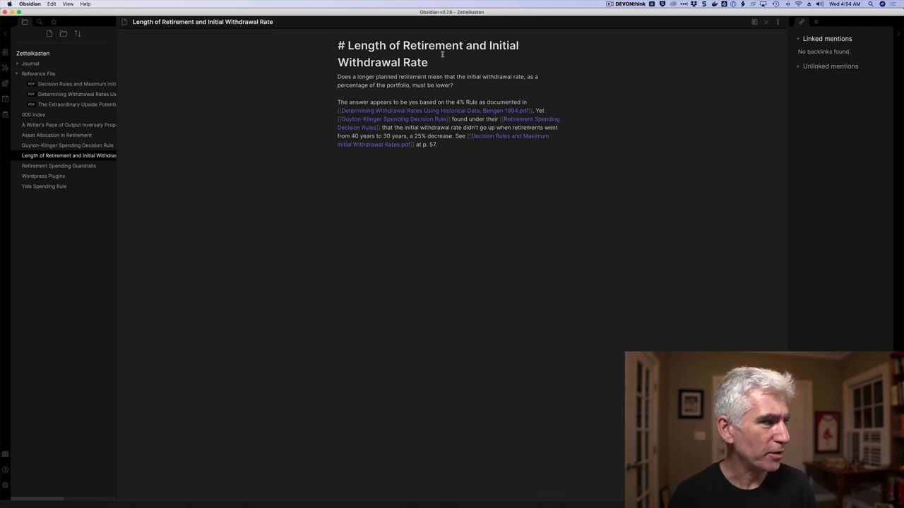
Step: Change the Social Media line's unfinished 'value c' to 'value very little' in the writer's pace note
left_click(68, 125)
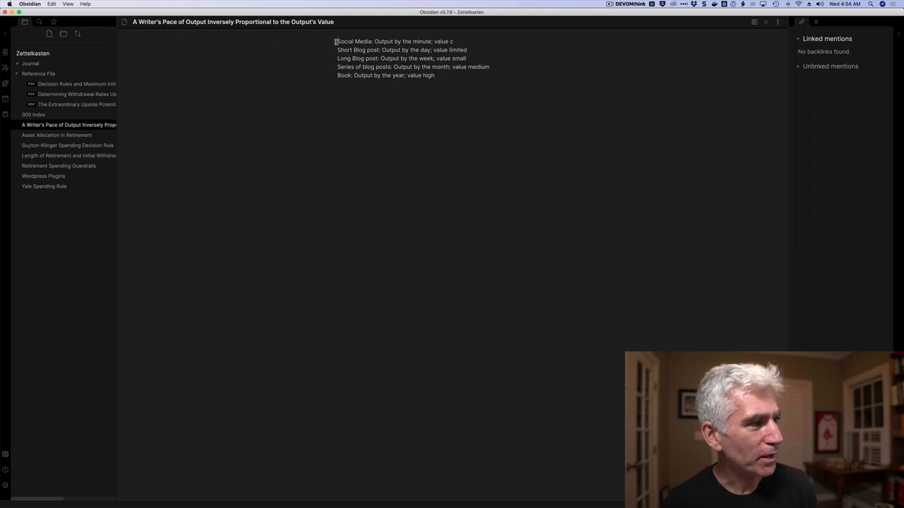
mouse_move(361, 96)
type("very little")
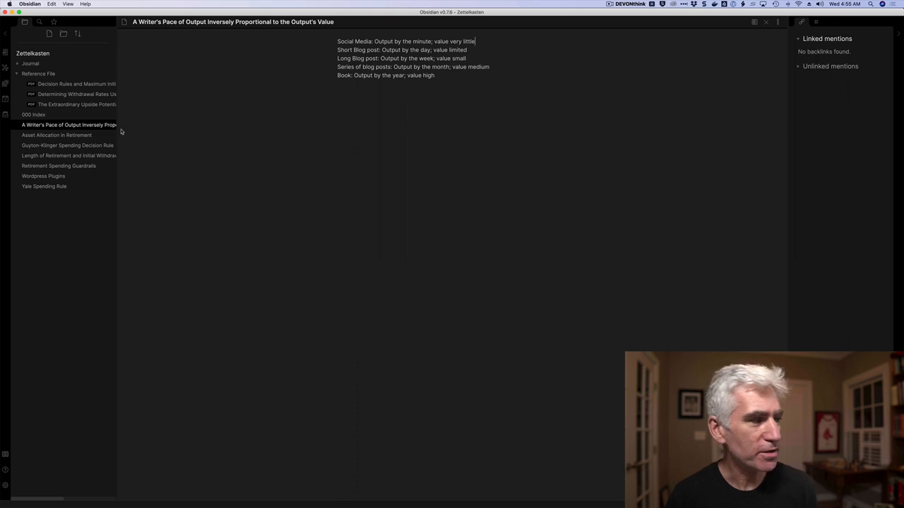
Step: Open the Guyton-Klinger Spending Decision Rule note to view its rules and two linked mentions
left_click(68, 145)
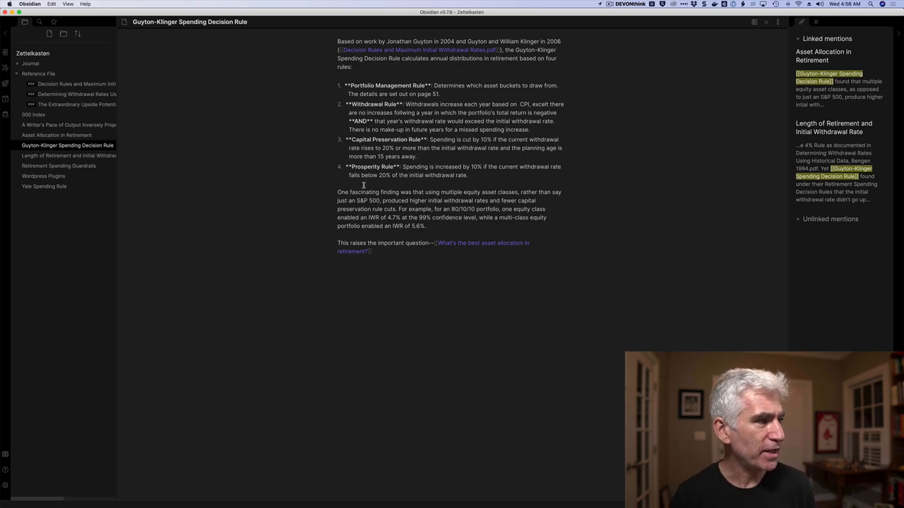
Step: Open Retirement Spending Guardrails, browse Zettelkasten's .md files in Finder, and open Yale Spending Rule.md in Ulysses
left_click(70, 155)
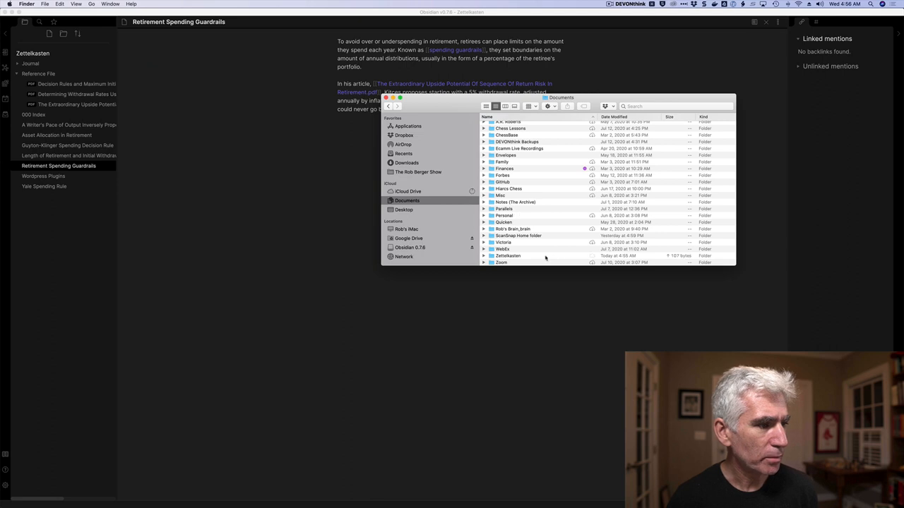
left_click(508, 255)
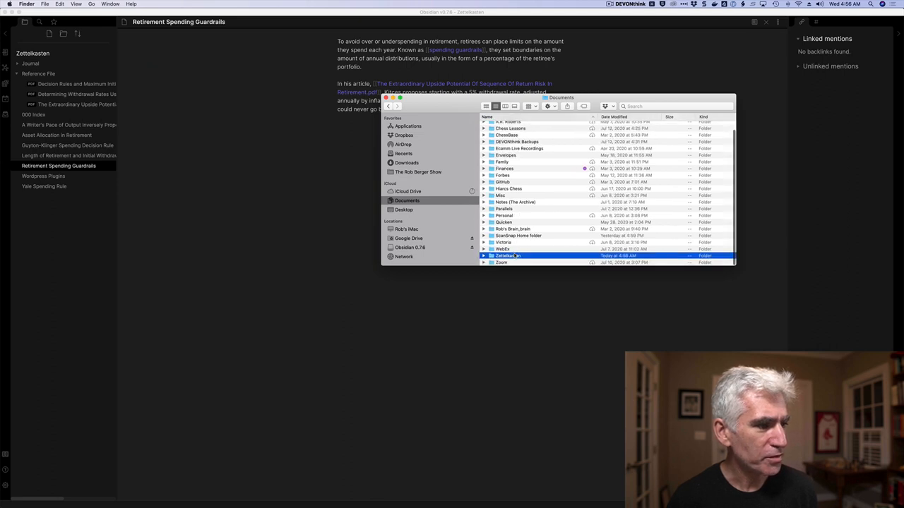
double_click(507, 256)
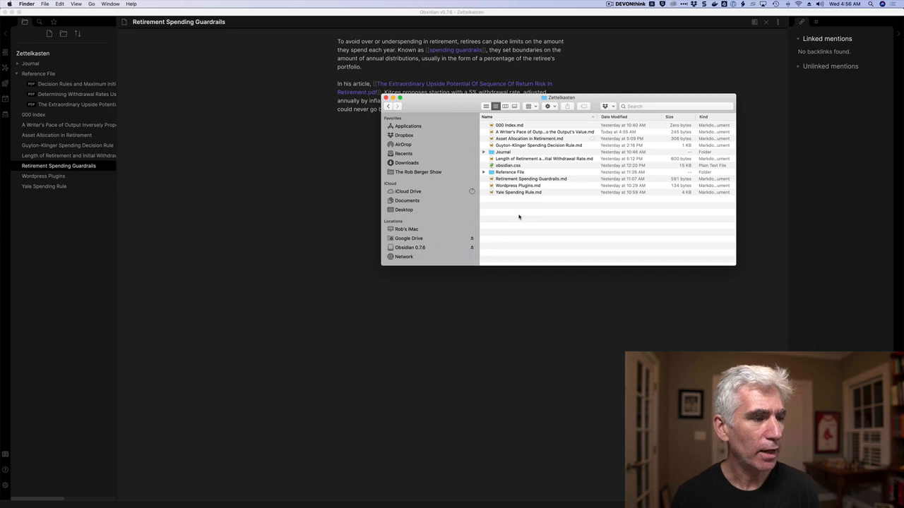
left_click(519, 192)
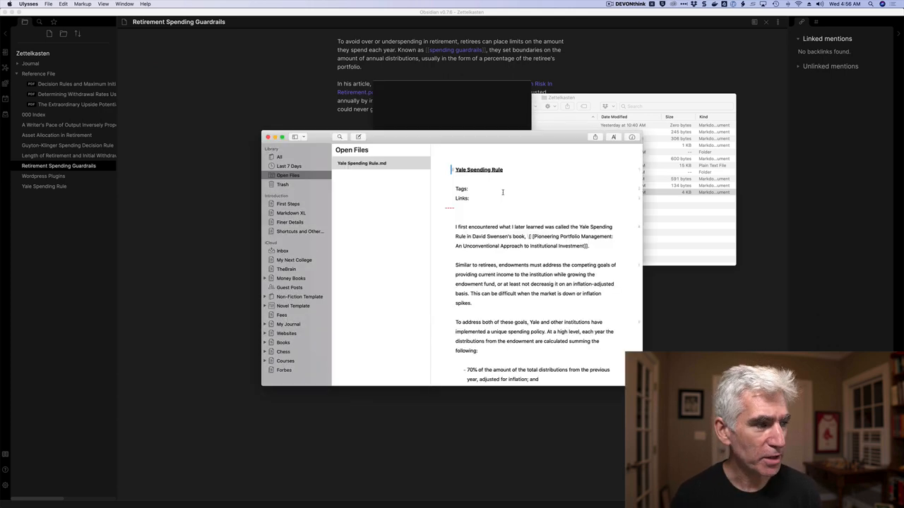
Step: Enlarge the Ulysses window showing the Yale note, then close the Finder window
left_click_drag(353, 137, 336, 128)
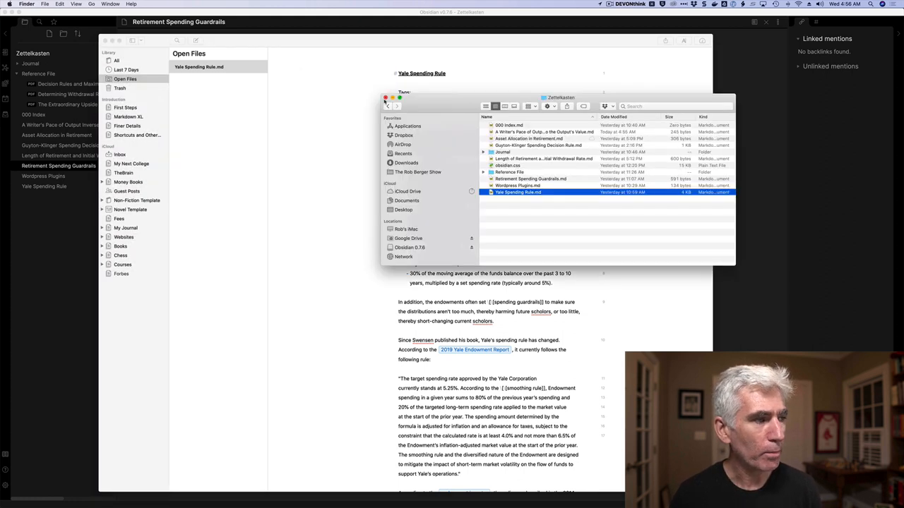
left_click(384, 98)
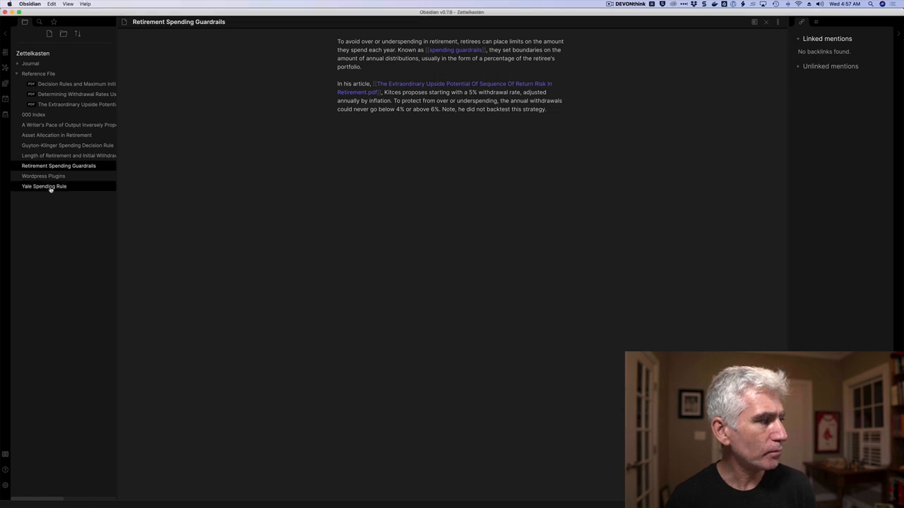
Step: Open Yale Spending Rule, insert an Ern 2017 link via [[ autocomplete, then delete it
left_click(44, 186)
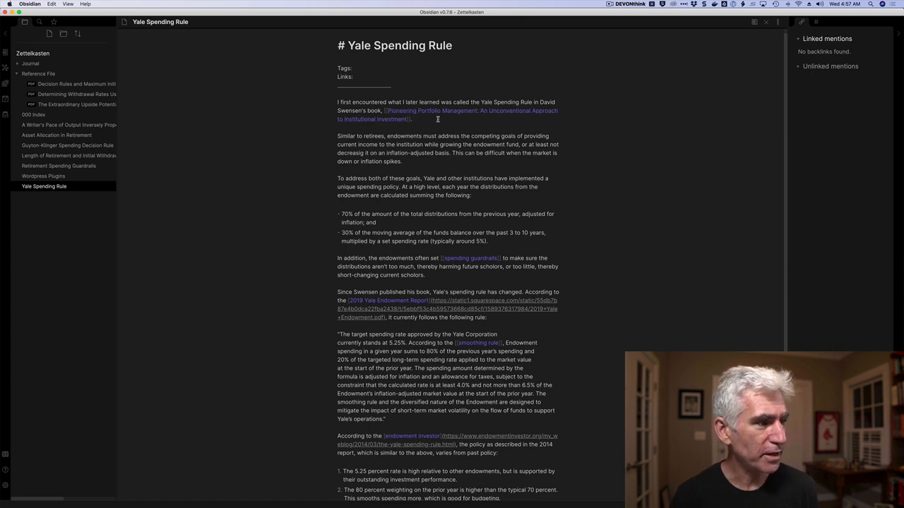
type("[[")
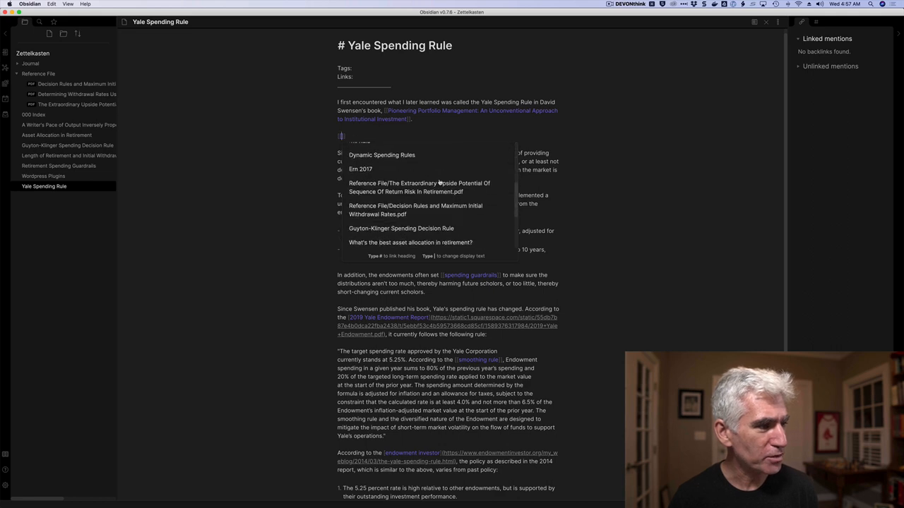
type("er")
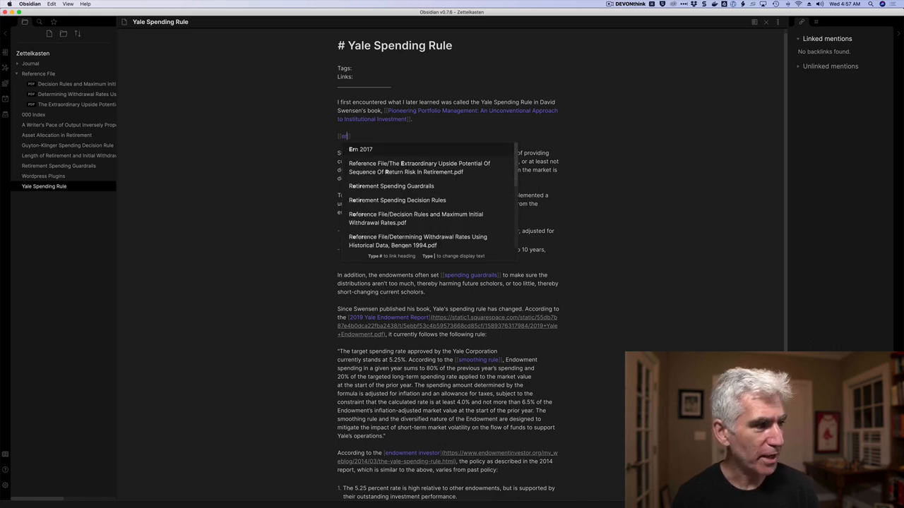
left_click(360, 149)
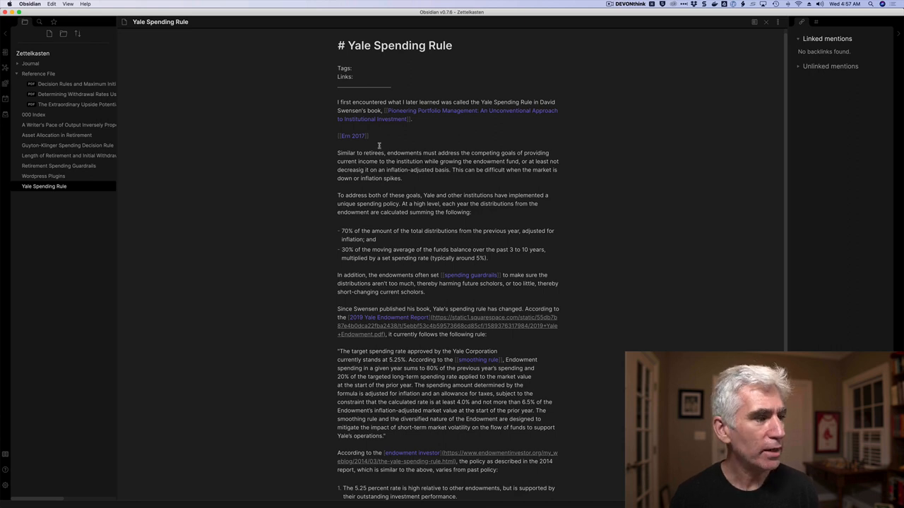
left_click(353, 135)
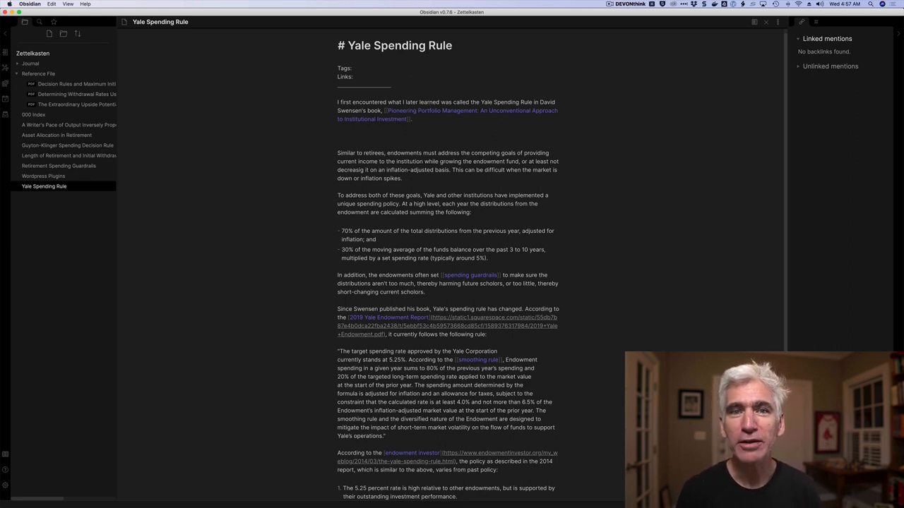
Step: Add a [[1000 True Fans]] link below the first paragraph and click it to create the note
left_click(338, 136)
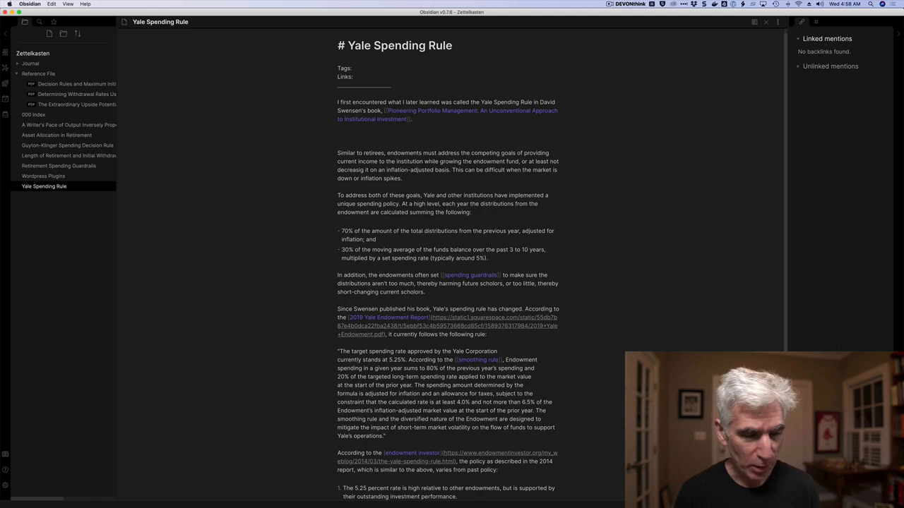
type("[[100]]")
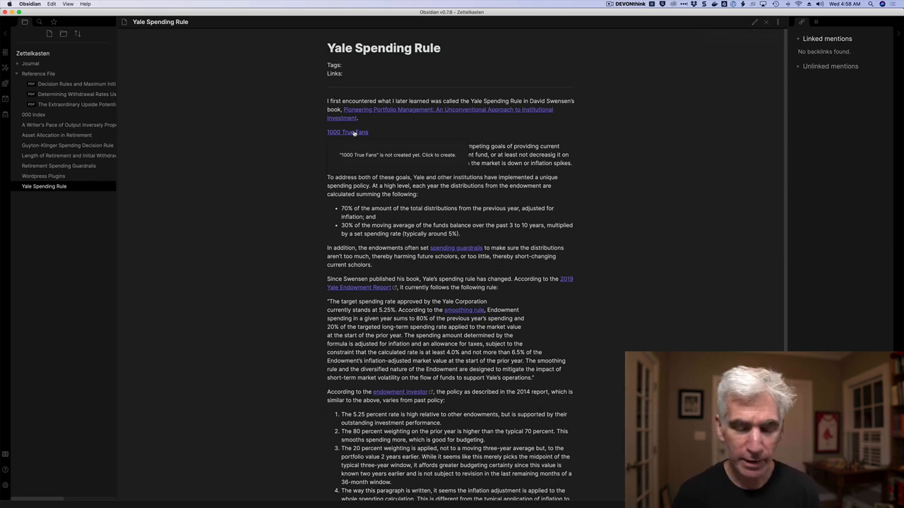
left_click(347, 132)
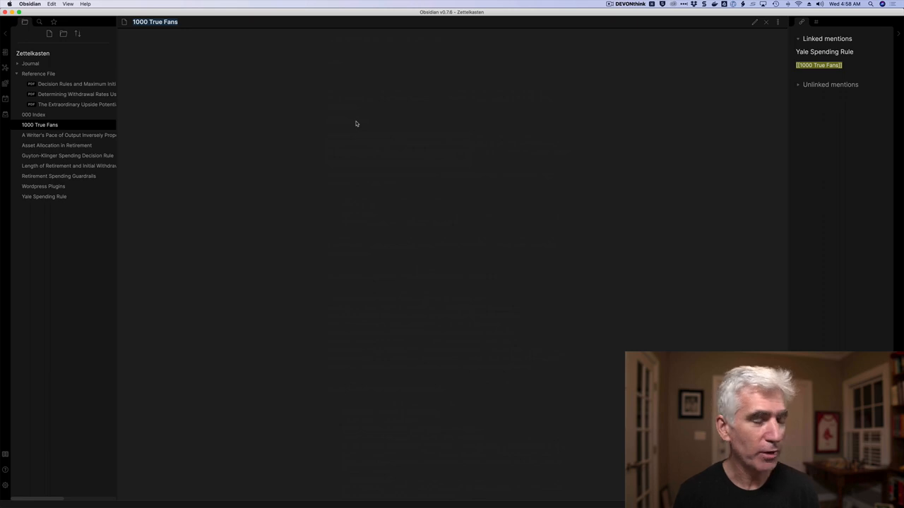